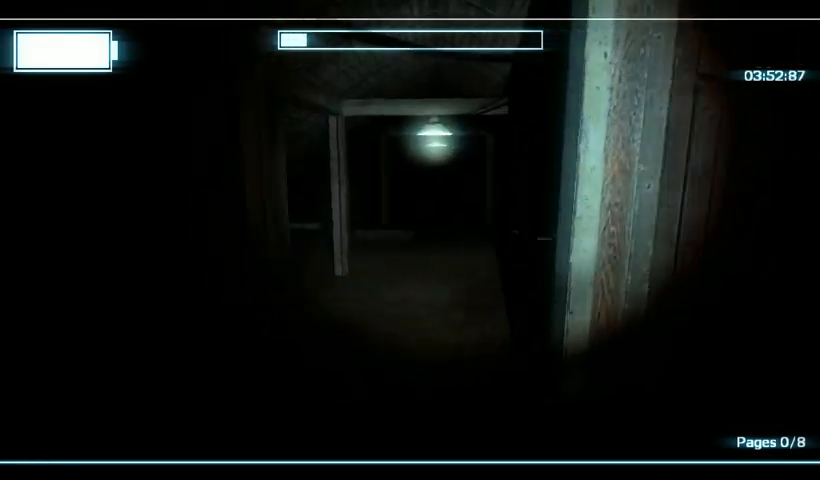
mouse_move(410, 240)
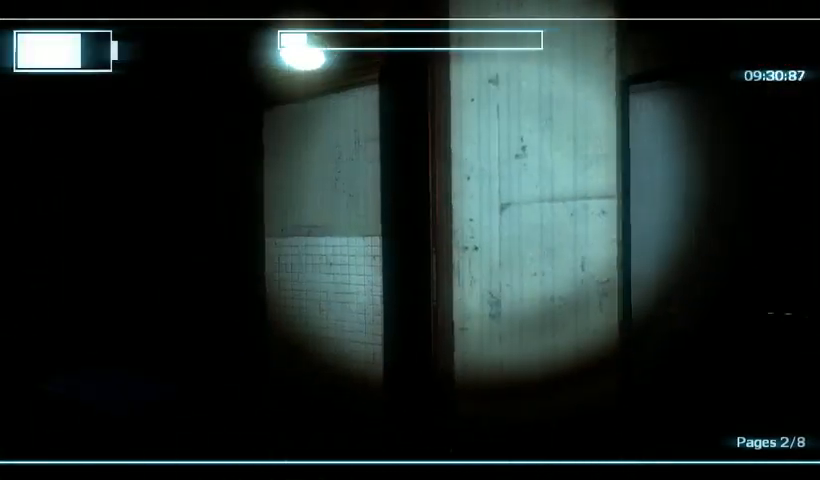
mouse_move(410, 240)
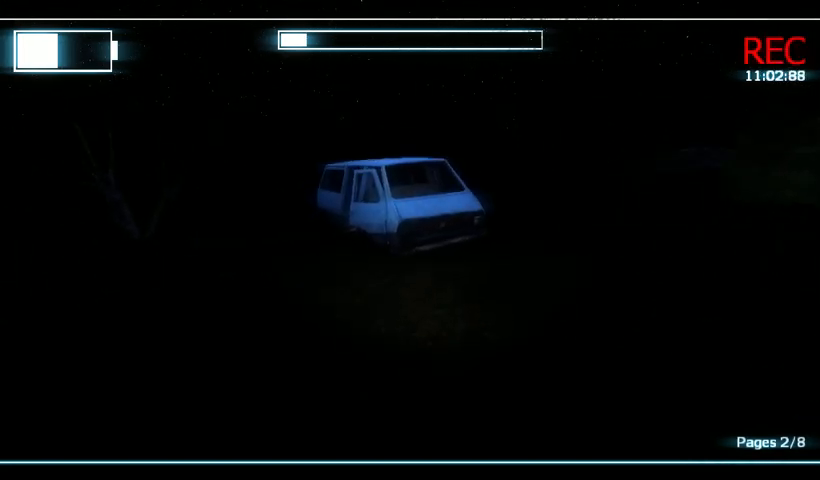
mouse_move(410, 240)
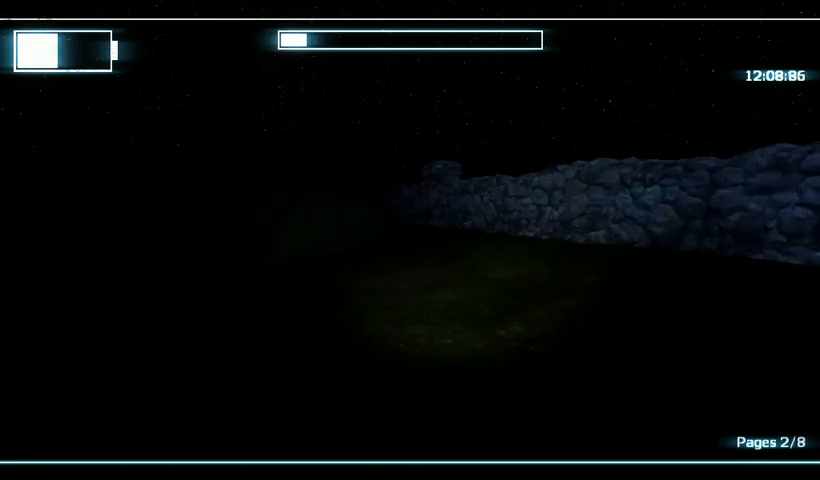
mouse_move(410, 240)
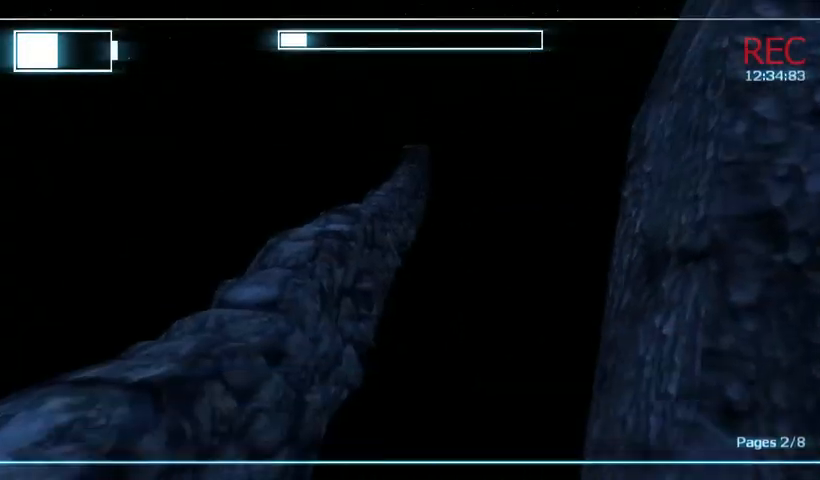
mouse_move(410, 240)
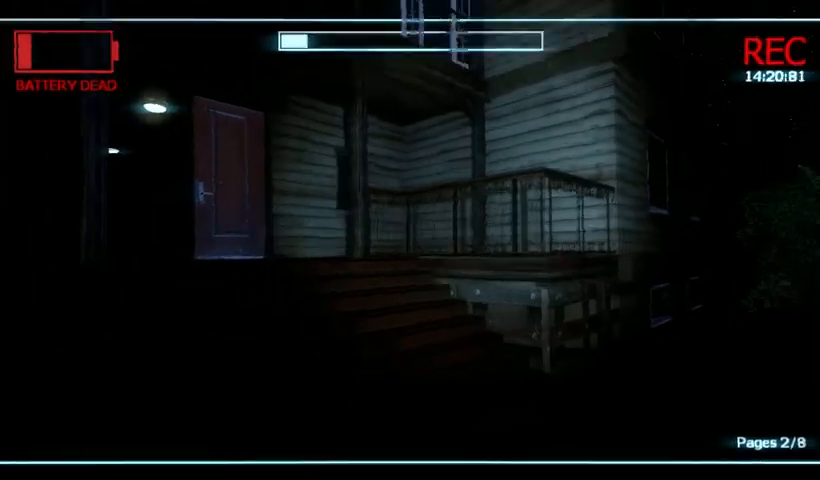
mouse_move(410, 240)
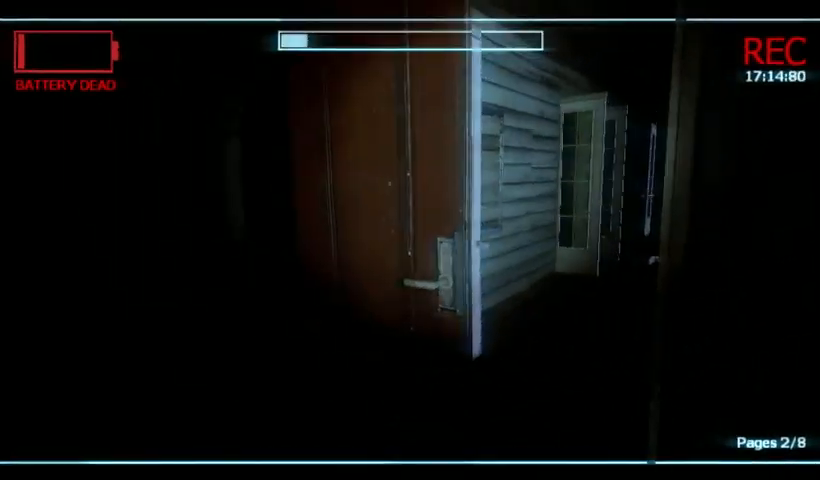
mouse_move(410, 240)
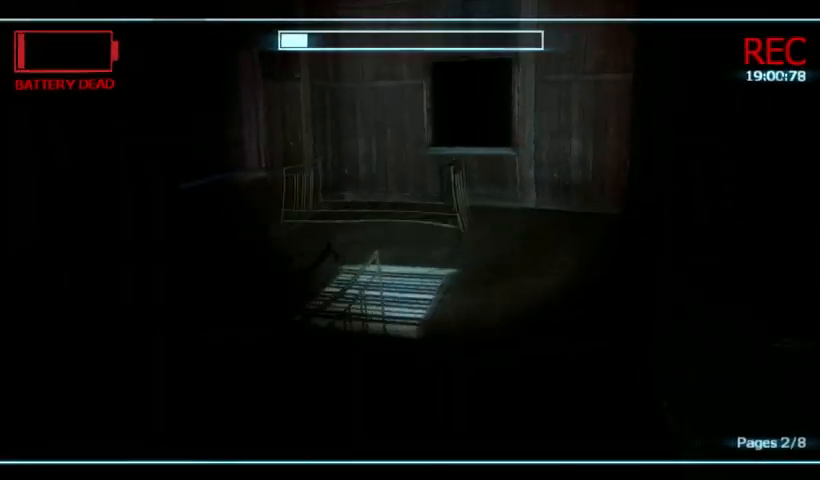
mouse_move(410, 240)
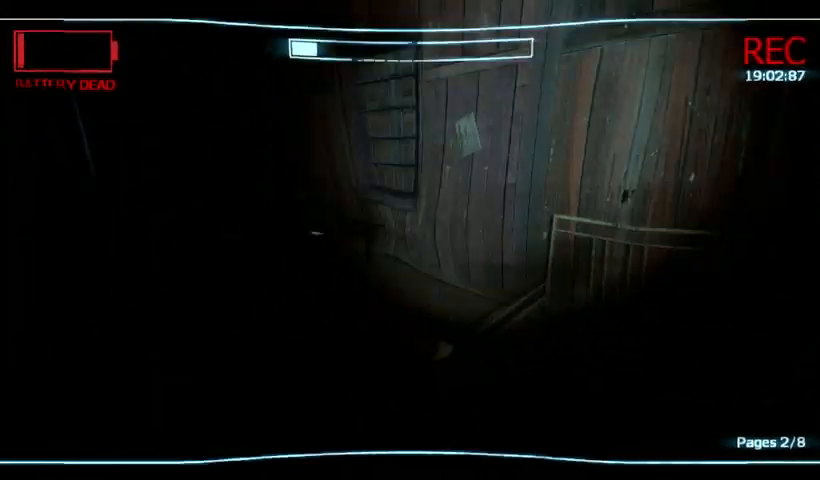